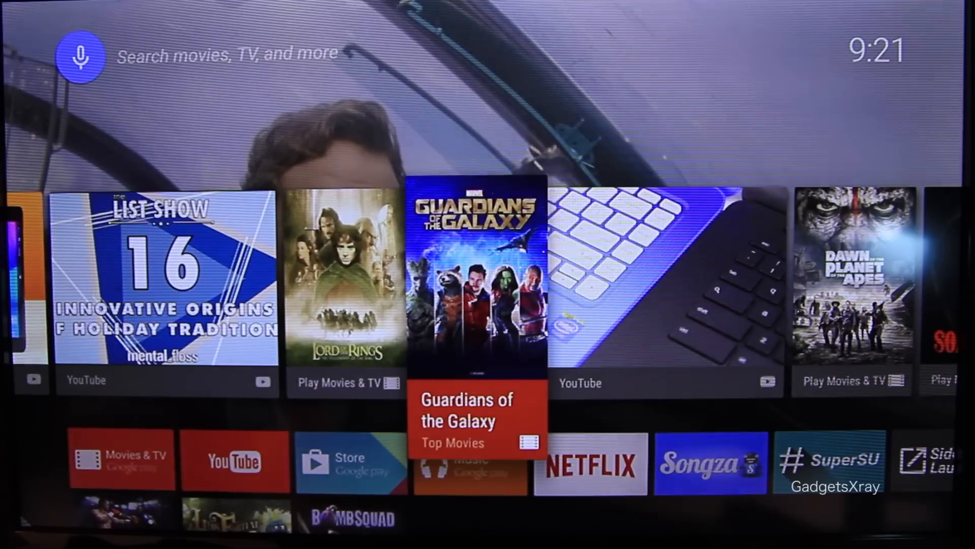
# Step: Install DraStic DS Emulator from its Play Store page, accept permissions, and launch it
pyautogui.scroll(-3)
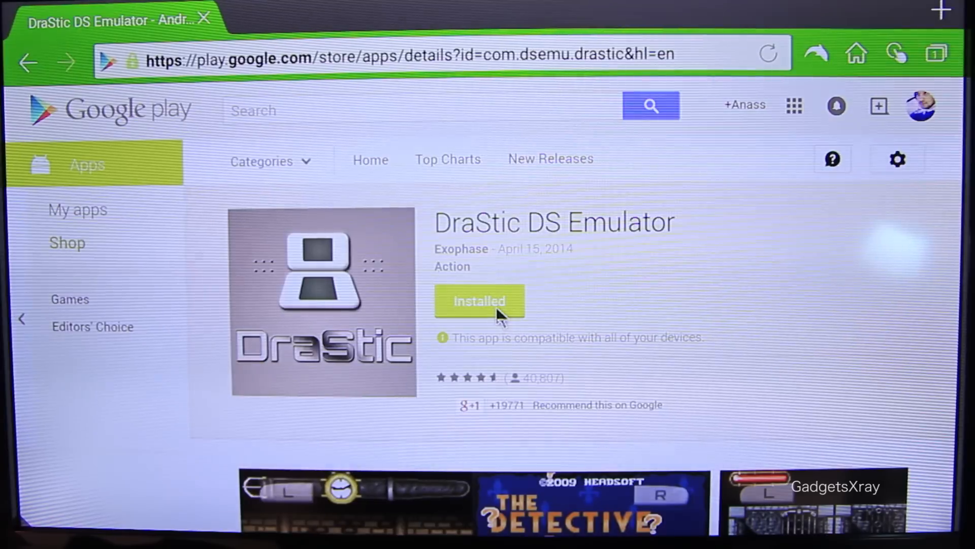
pyautogui.click(479, 301)
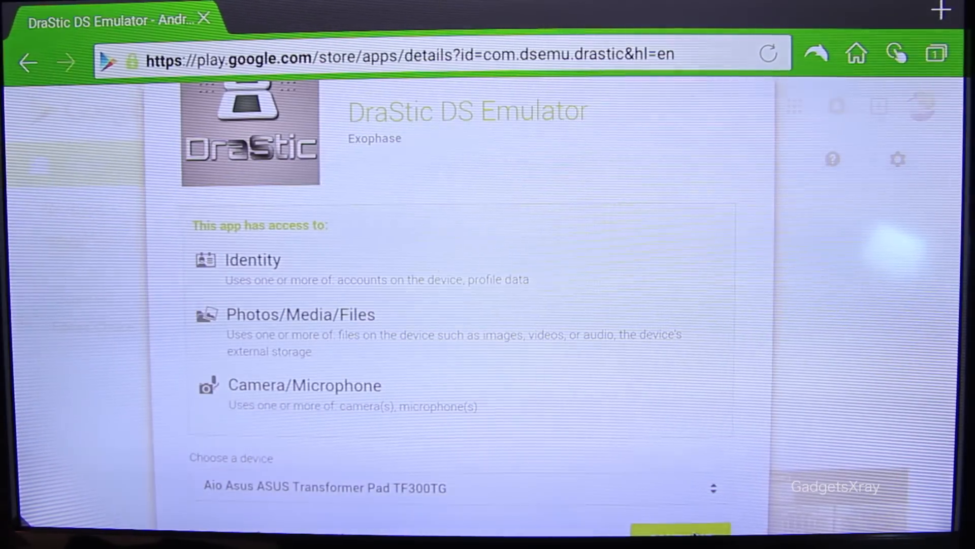
pyautogui.click(679, 531)
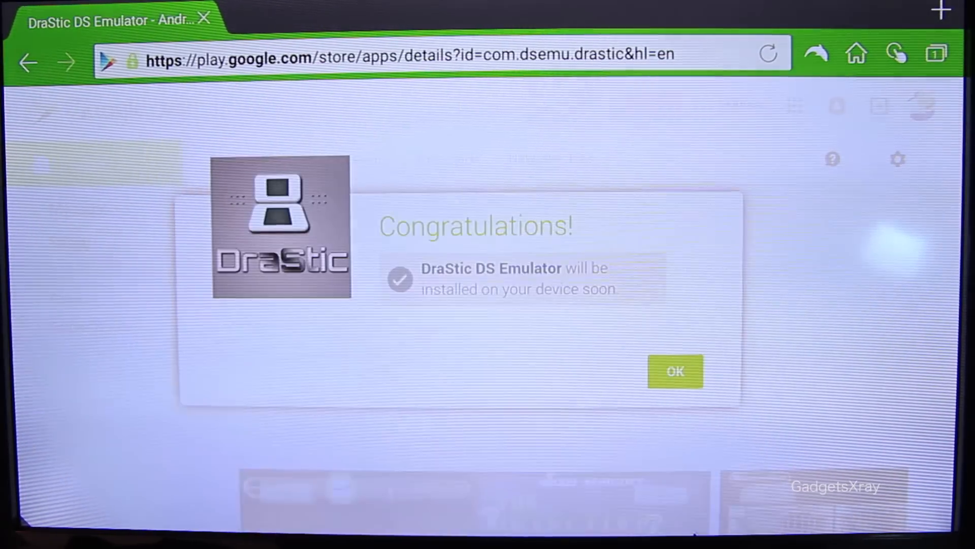
pyautogui.moveTo(531, 280)
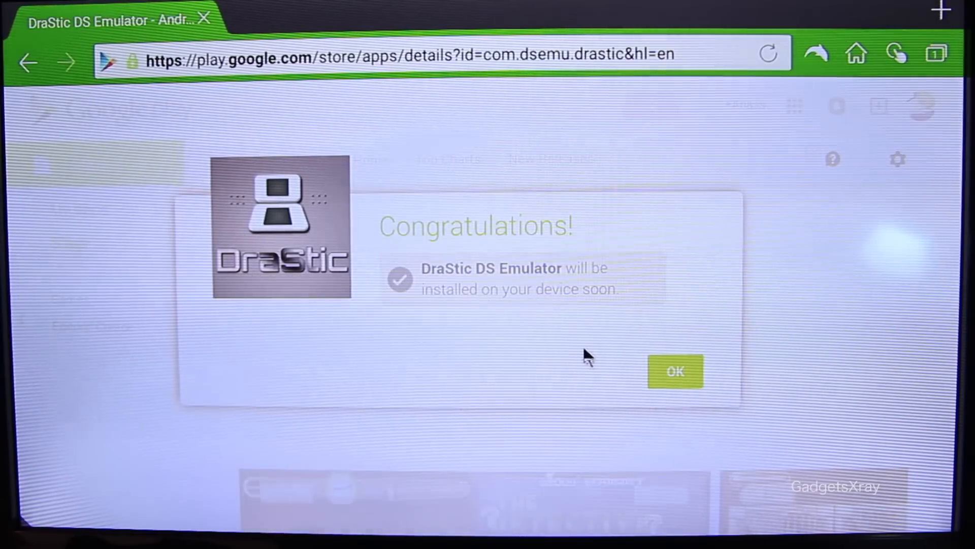
pyautogui.click(674, 372)
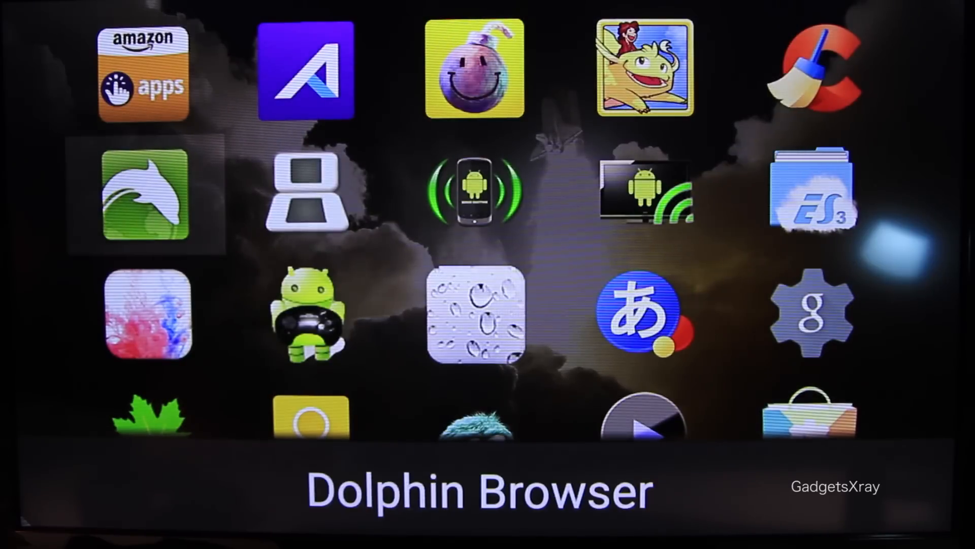
pyautogui.click(307, 190)
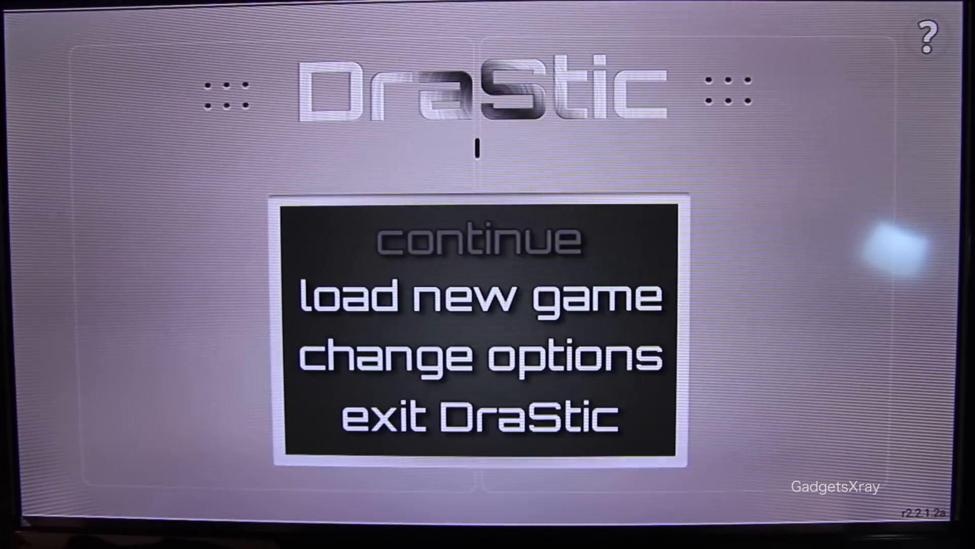
# Step: Go into Configure Options and reach the External Controller settings screen
pyautogui.click(475, 295)
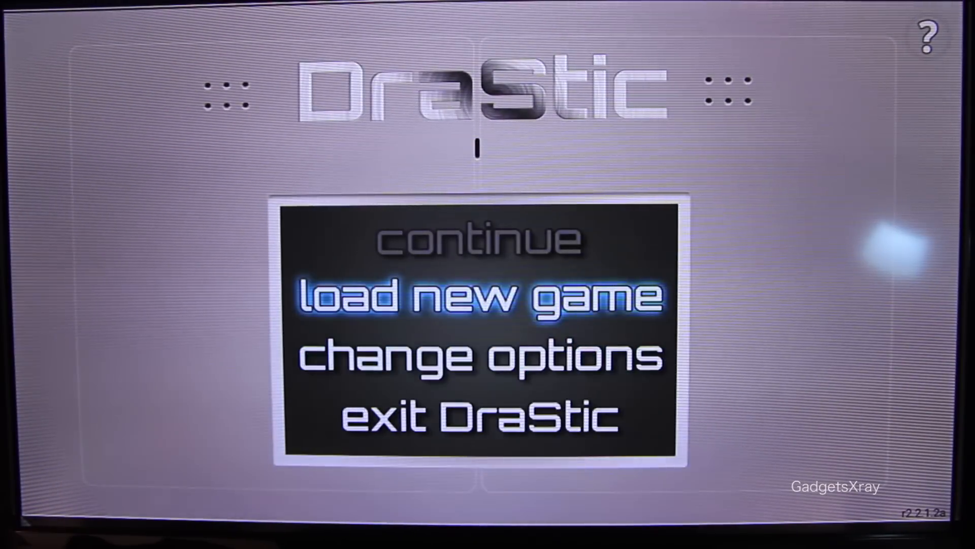
pyautogui.press('Down')
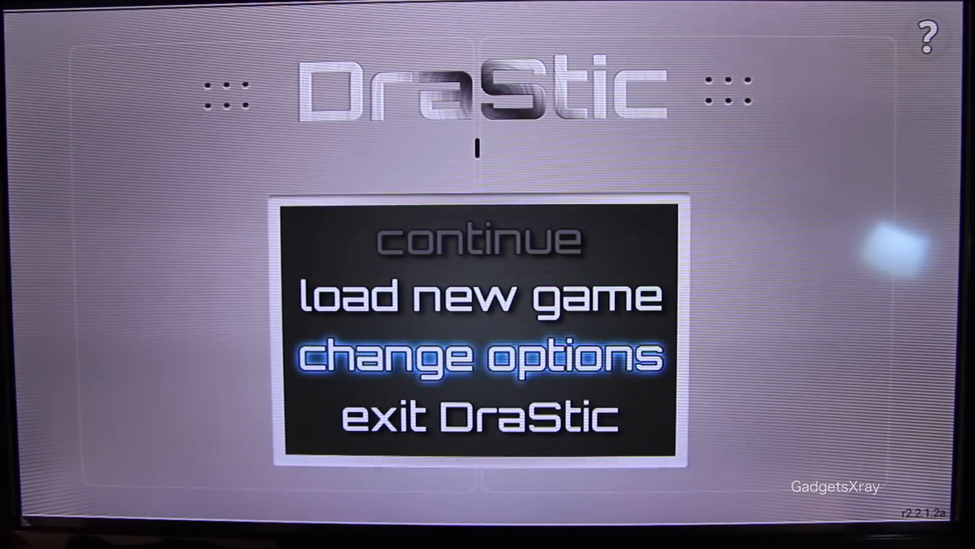
pyautogui.click(478, 358)
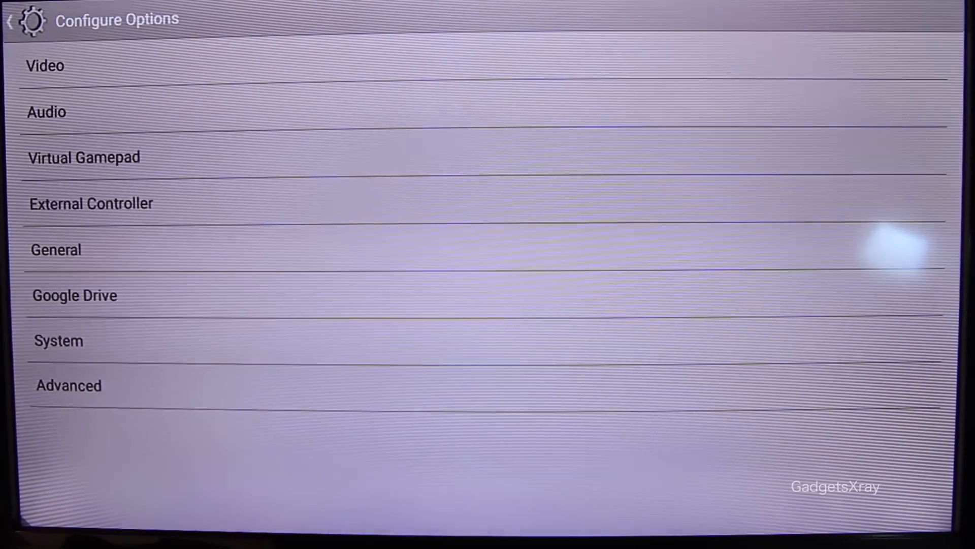
pyautogui.click(83, 156)
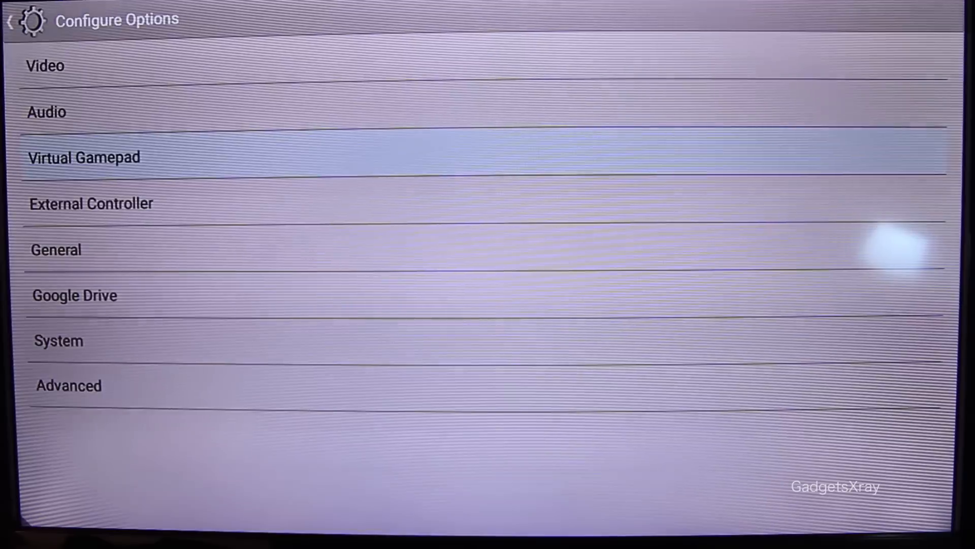
pyautogui.click(90, 203)
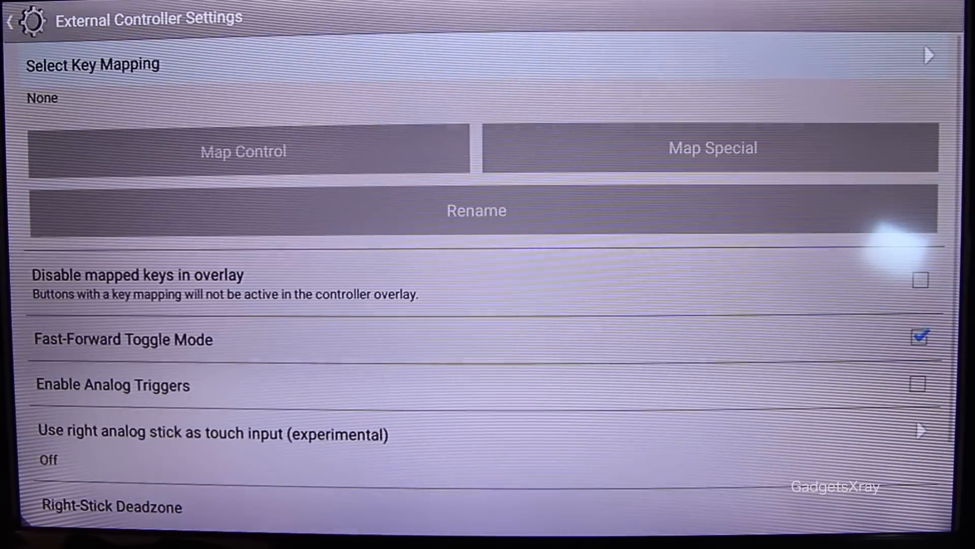
# Step: Pick the empty No Mapping profile and assign controller buttons to X, Y, B and L
pyautogui.click(94, 64)
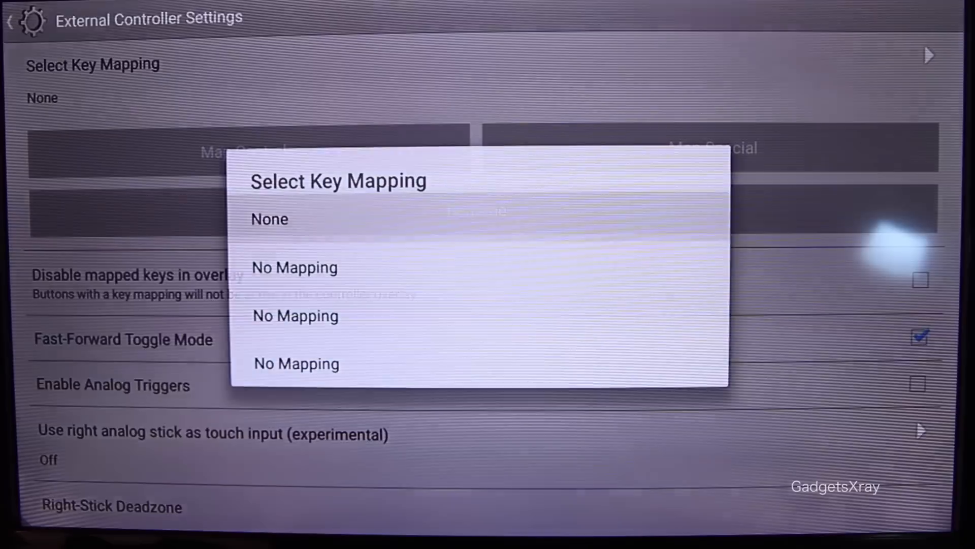
pyautogui.click(295, 267)
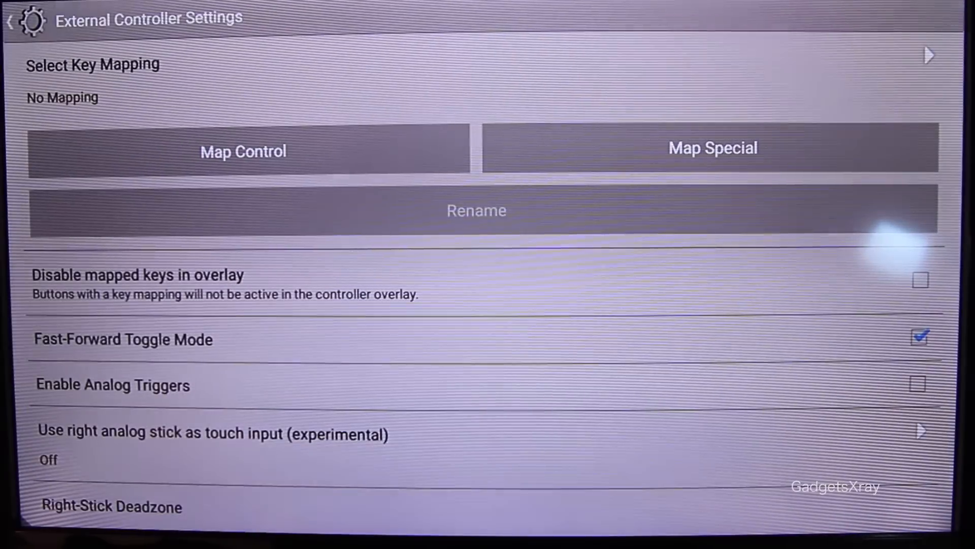
pyautogui.click(243, 151)
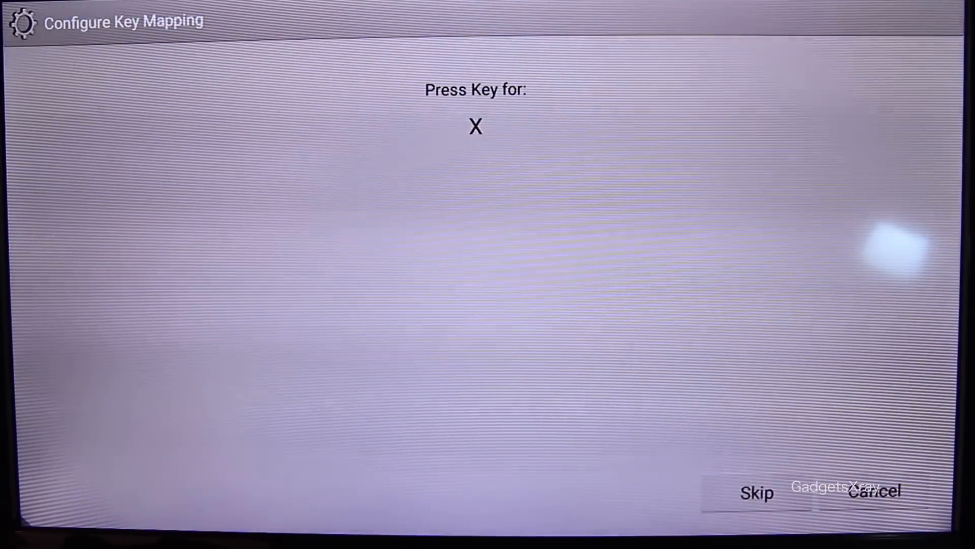
pyautogui.press('y')
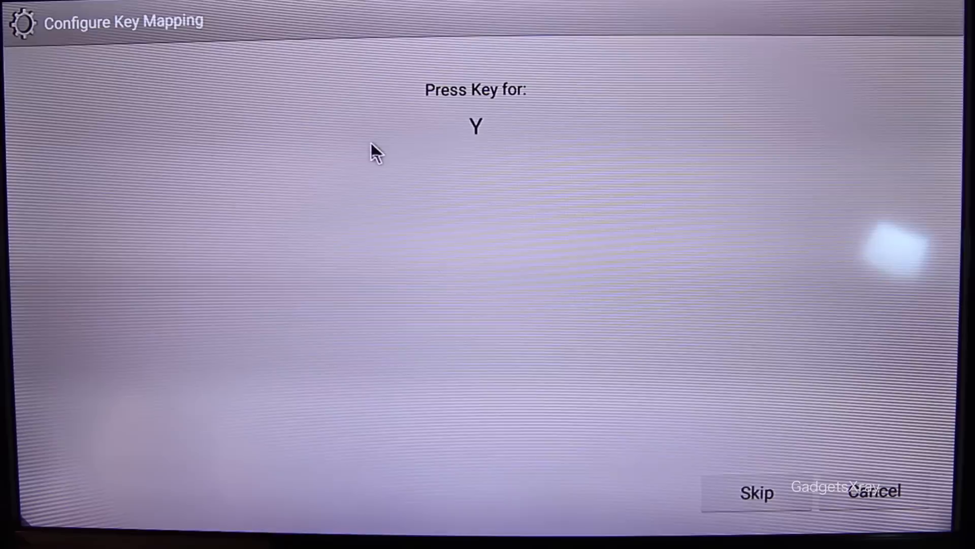
pyautogui.press('b')
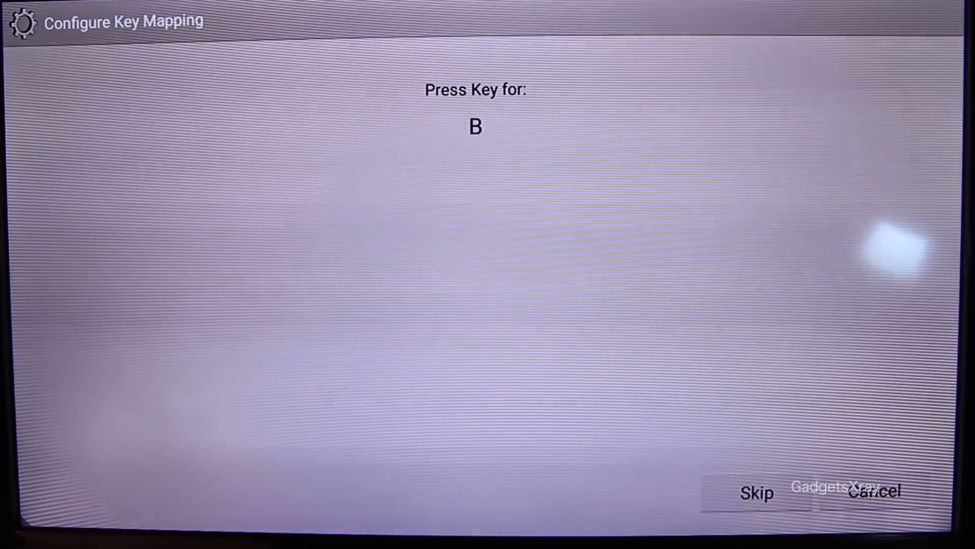
pyautogui.press('L')
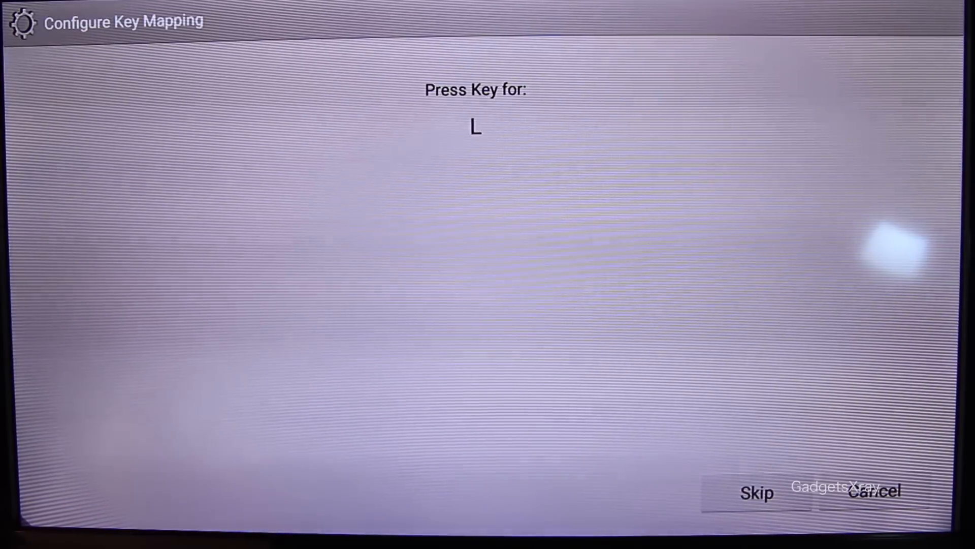
pyautogui.press('L')
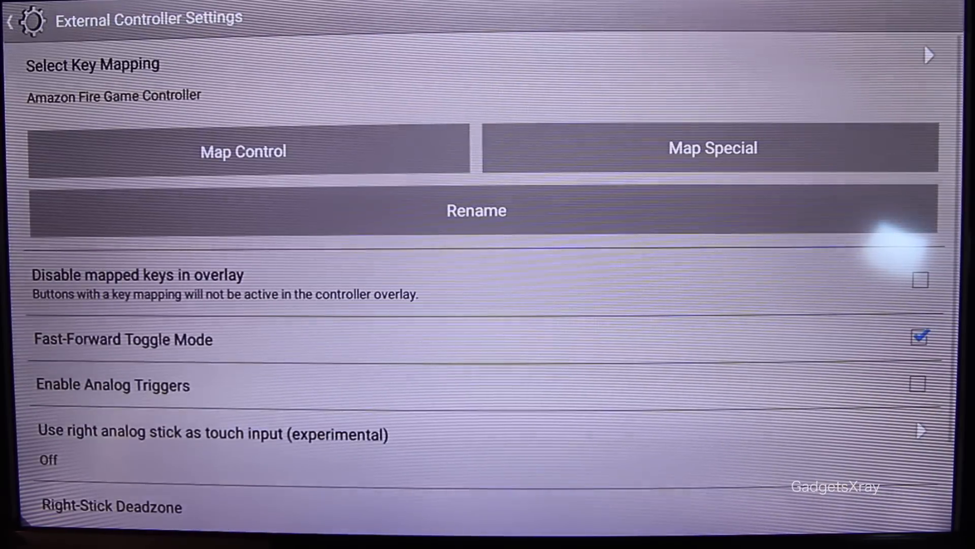
# Step: Run Map Special, skipping 1/2 Screen Swap, Microphone Noise and Toggle Auto-Fire
pyautogui.click(712, 148)
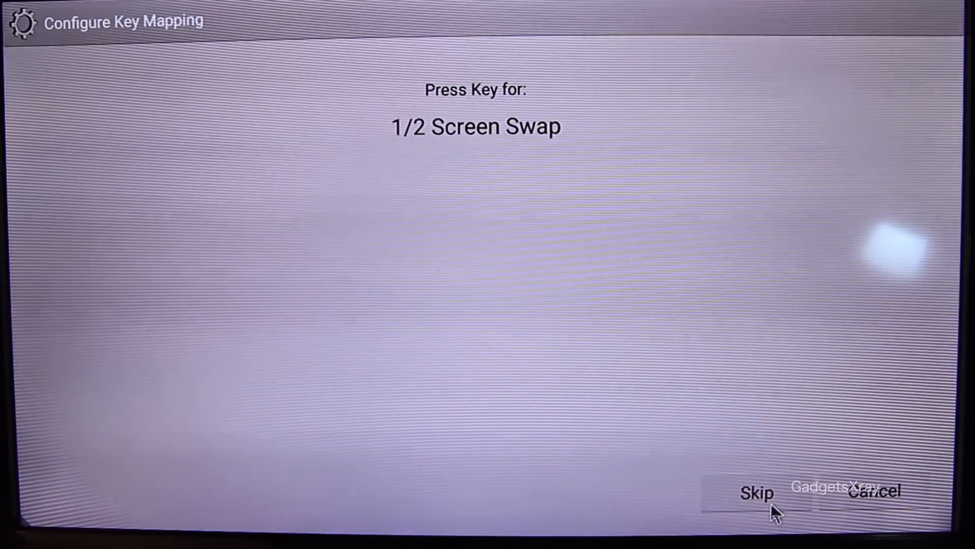
pyautogui.click(756, 491)
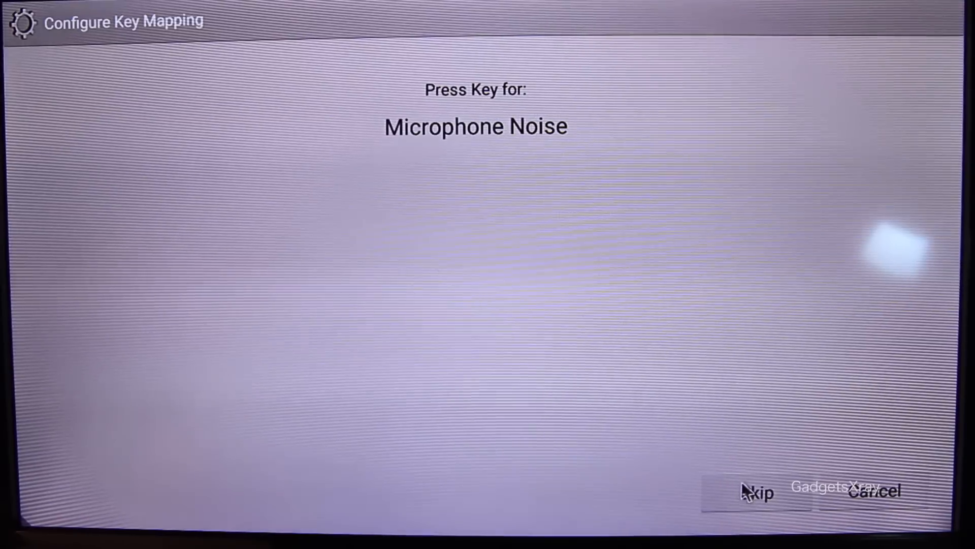
pyautogui.click(754, 493)
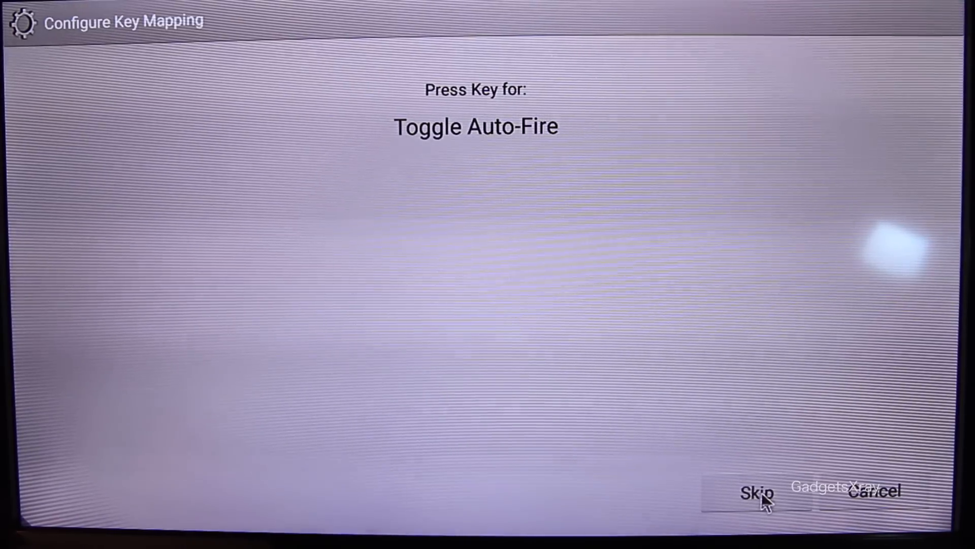
pyautogui.click(754, 493)
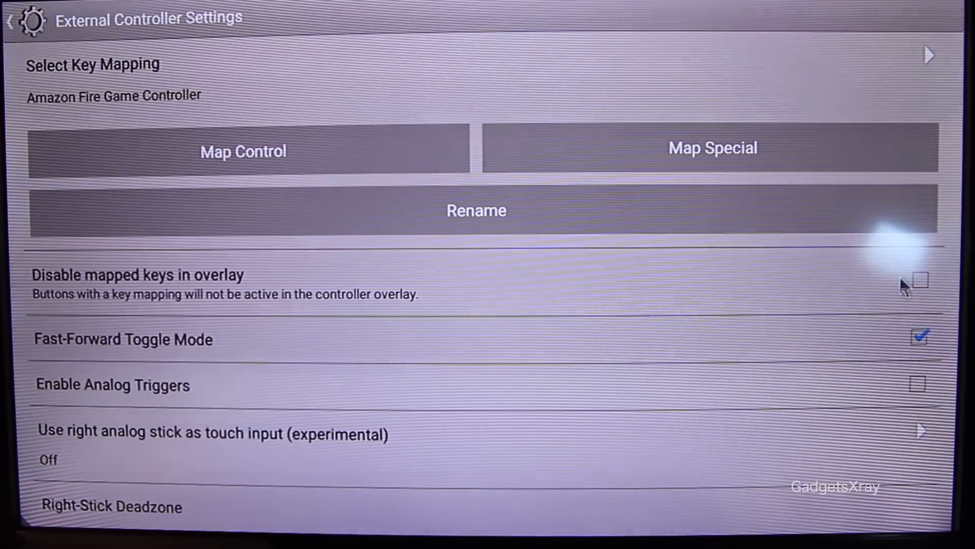
pyautogui.click(917, 278)
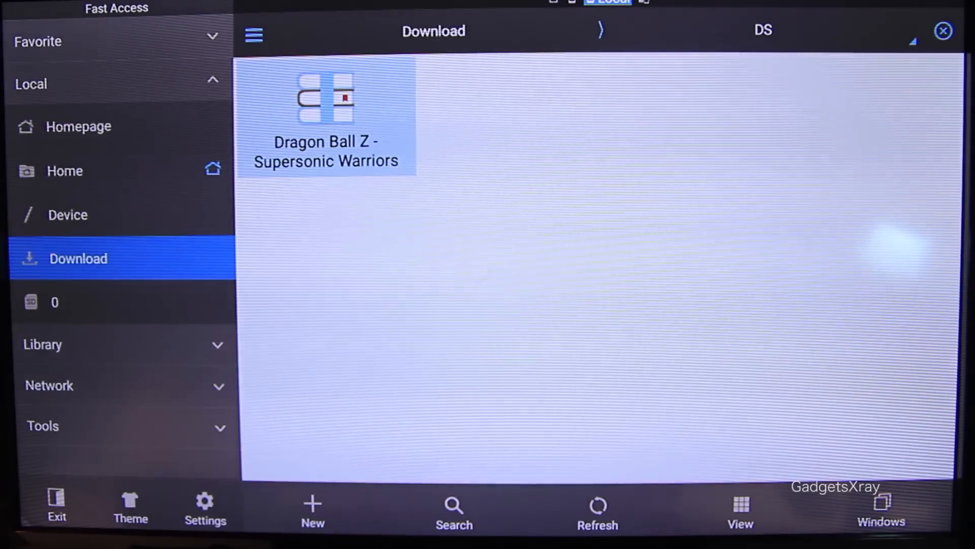
# Step: Open the Dragon Ball Z ROM from the Download > DS folder
pyautogui.doubleClick(325, 100)
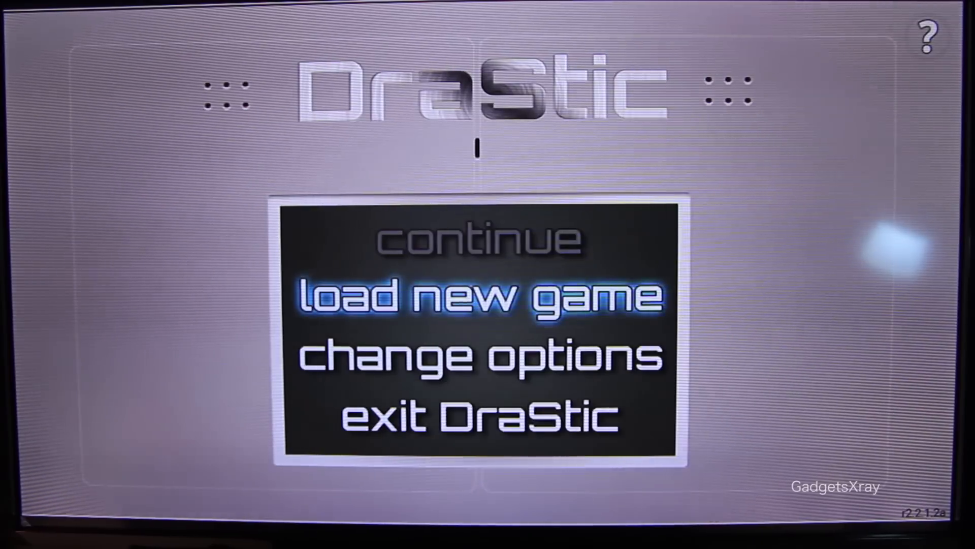
# Step: Load a new game, selecting Dragon Ball Z - Supersonic Warriors 2 from the DS folder
pyautogui.click(475, 295)
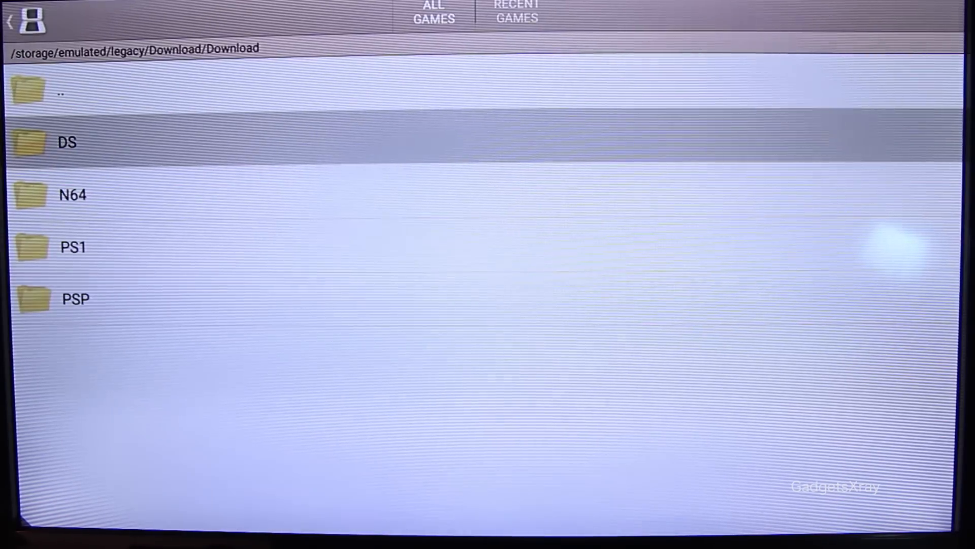
pyautogui.click(67, 142)
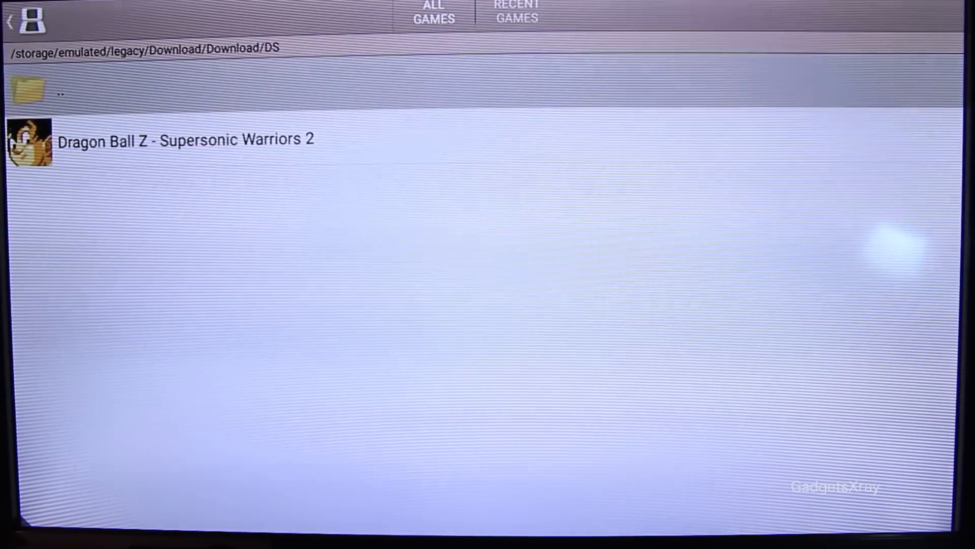
pyautogui.click(185, 139)
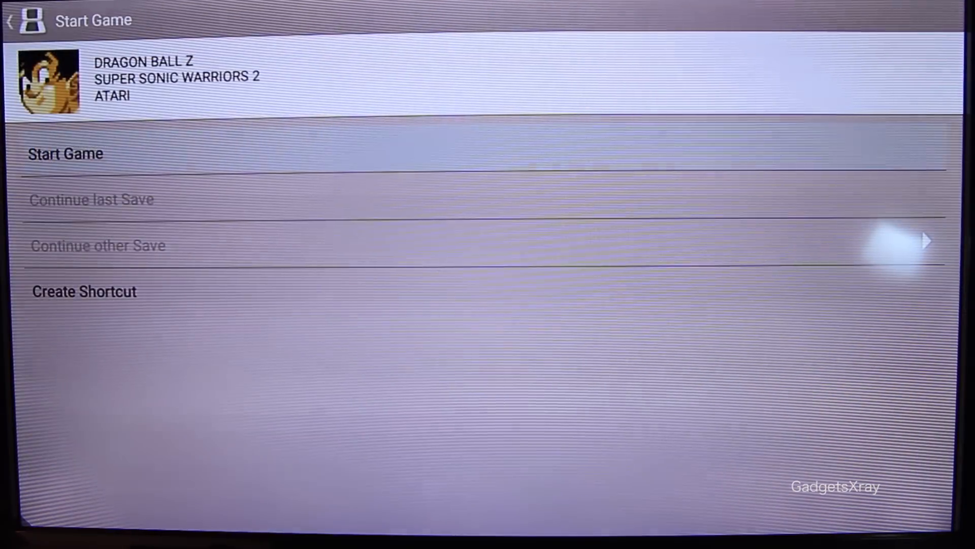